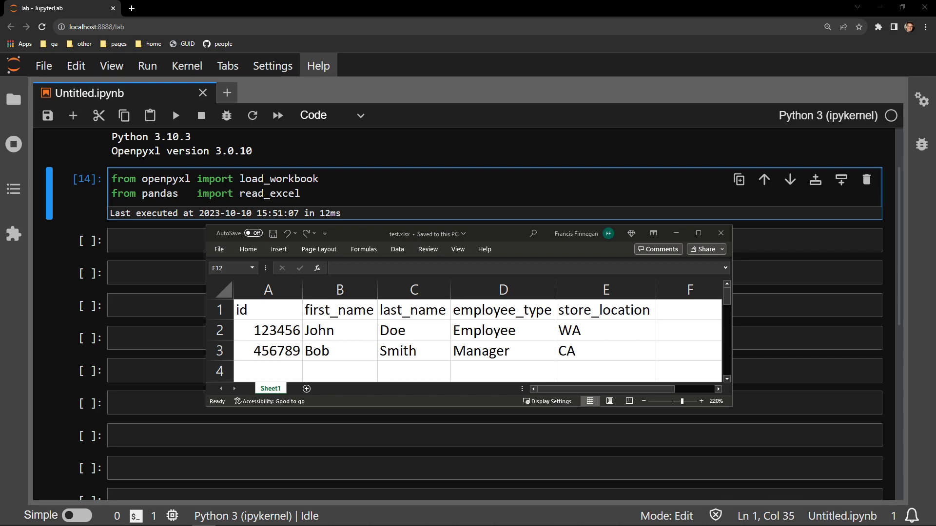
pyautogui.moveTo(72, 370)
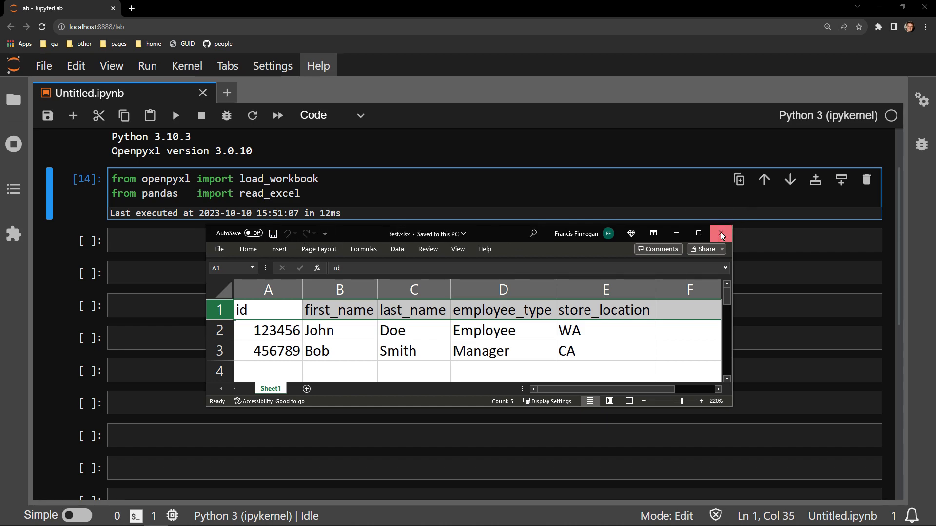
# Close the test.xlsx spreadsheet window to return to the JupyterLab notebook
pyautogui.click(720, 233)
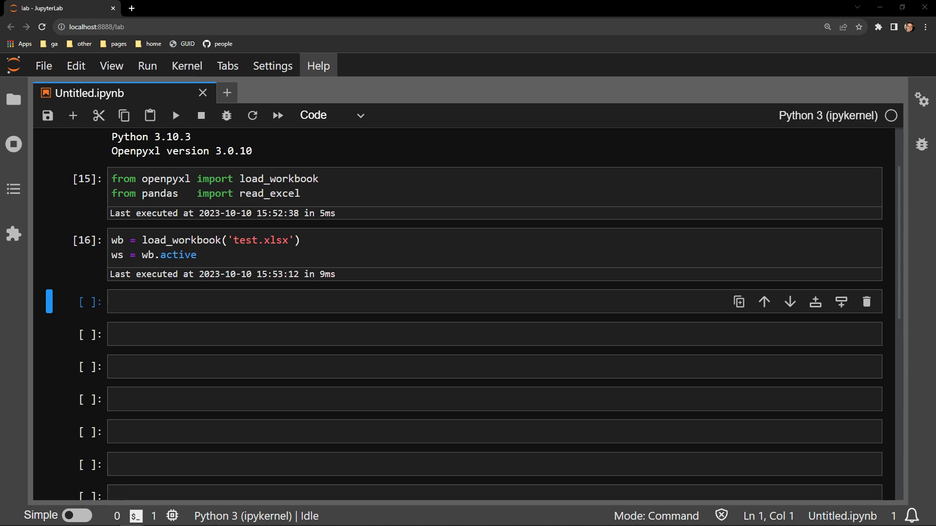
# Evaluate ws[1] to display Sheet1's first-row cells A1 through E1
pyautogui.write('ws[1]')
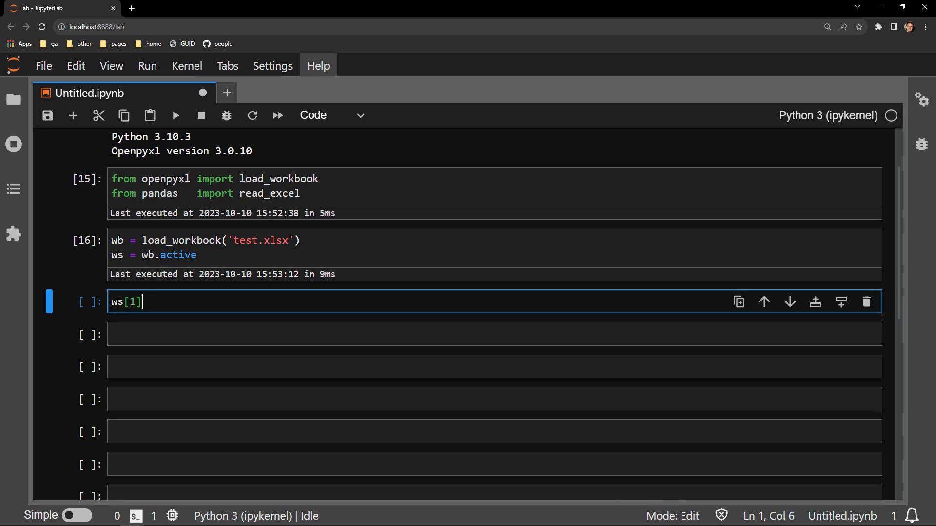
pyautogui.press('shift+enter')
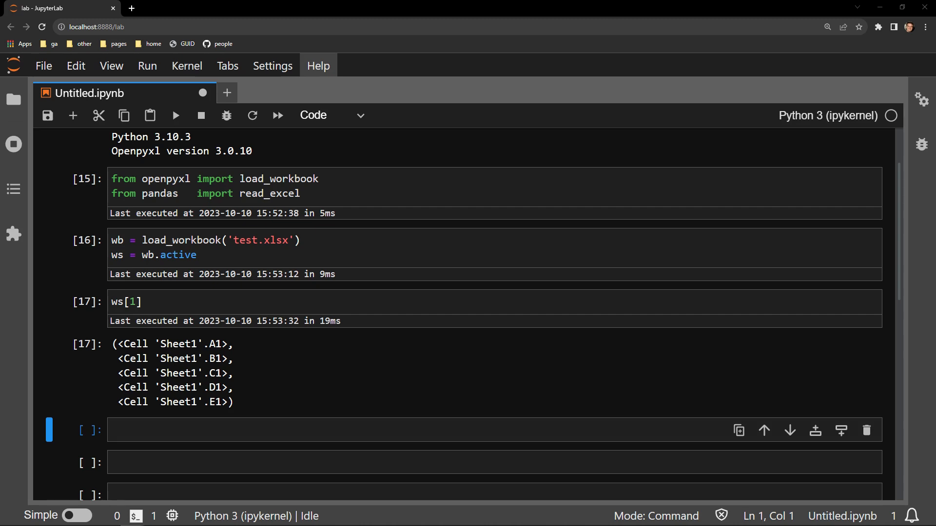
# Store ws[1] as list_of_cell_objects and build list_of_headers_openpyxl from each cell's value
pyautogui.write('list_of_cell_objects = ws[1]')
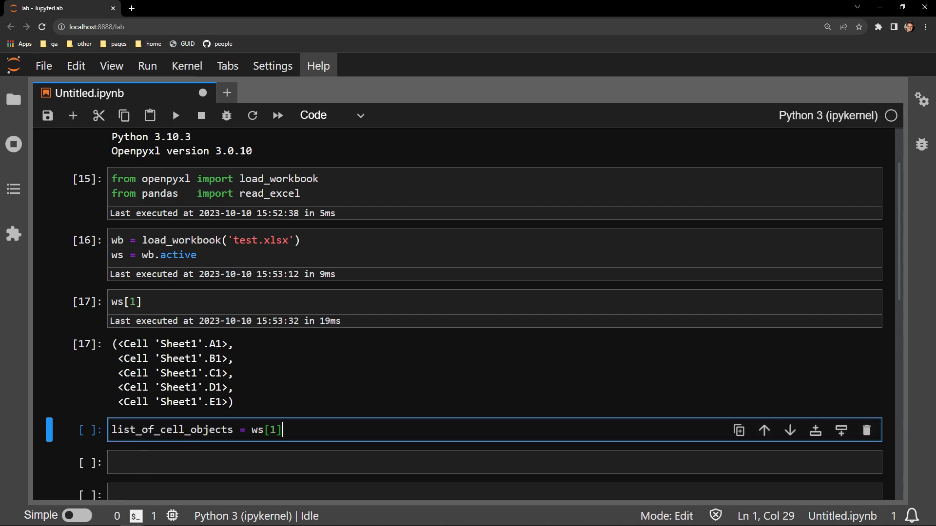
pyautogui.press('shift+Enter')
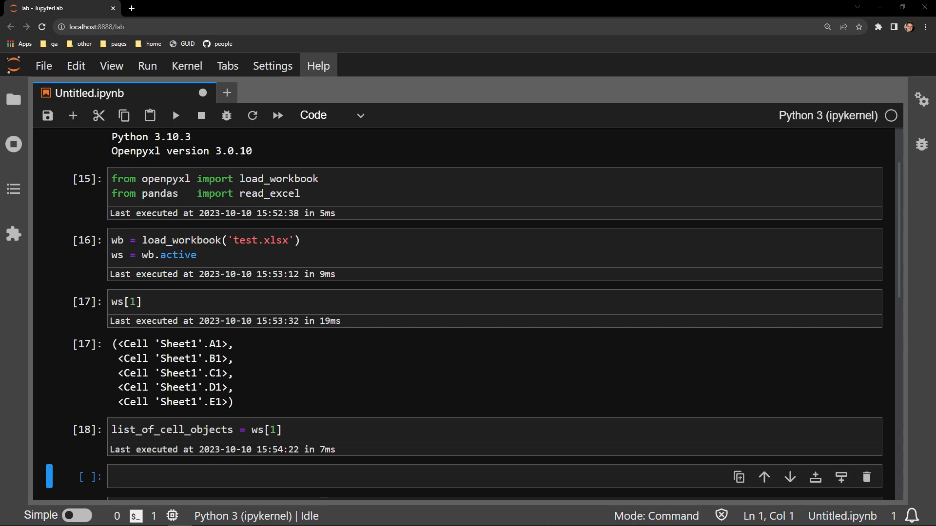
pyautogui.write('list_of_headers_openpyxl = [cell_object.value for cell_object in list_of_cell_objects]')
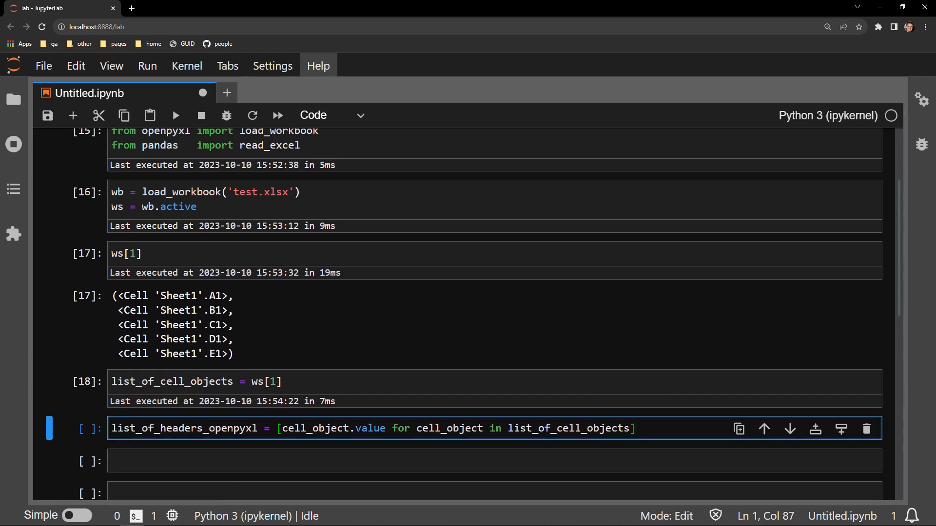
pyautogui.scroll(-3)
pyautogui.write('list_of_headers_openpyxl')
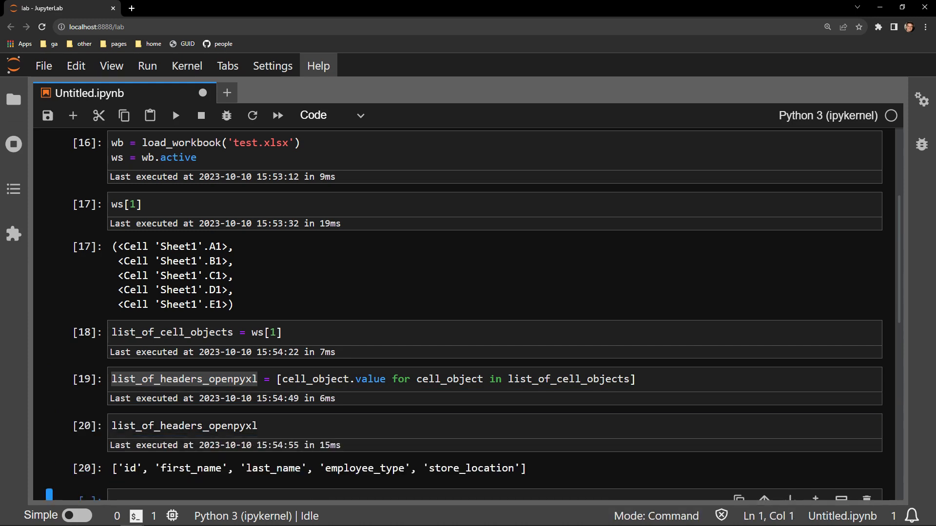
pyautogui.scroll(-3)
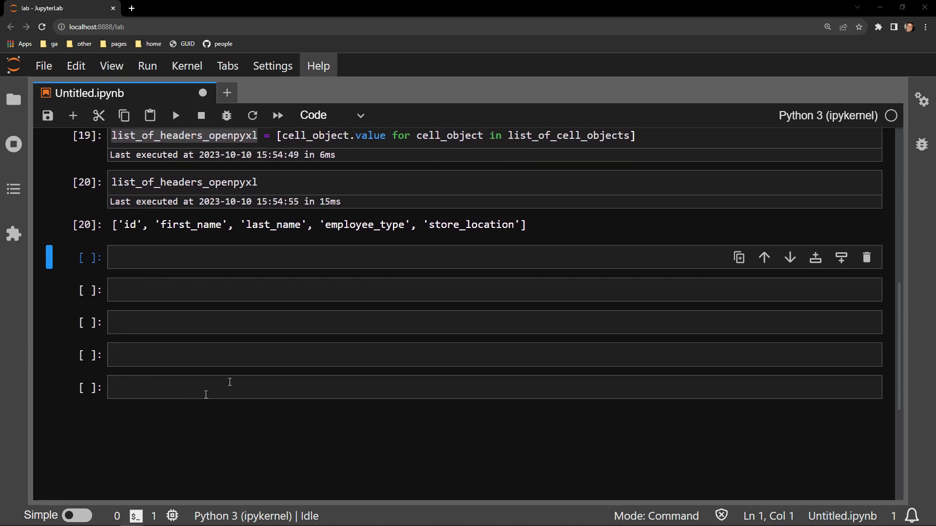
# Read test.xlsx Sheet1 into df and display df.columns.to_list() as list_of_headers_pandas
pyautogui.write("df = read_excel('test.xlsx', sheet_name = 'Sheet1')")
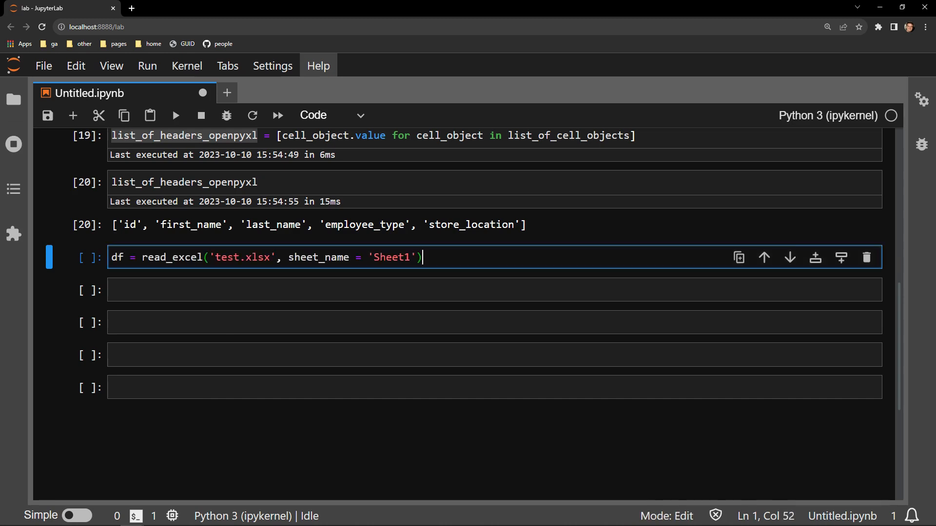
pyautogui.press('ctrl+s')
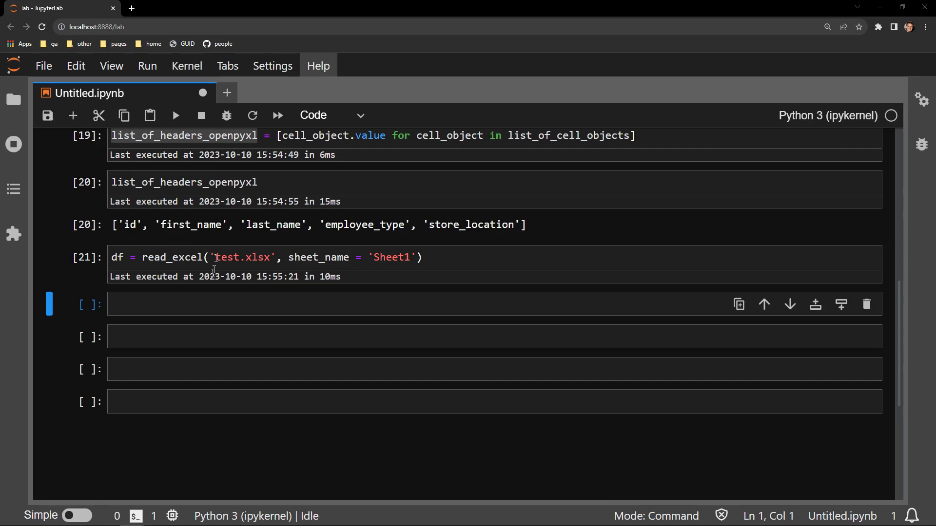
pyautogui.write('df.columns')
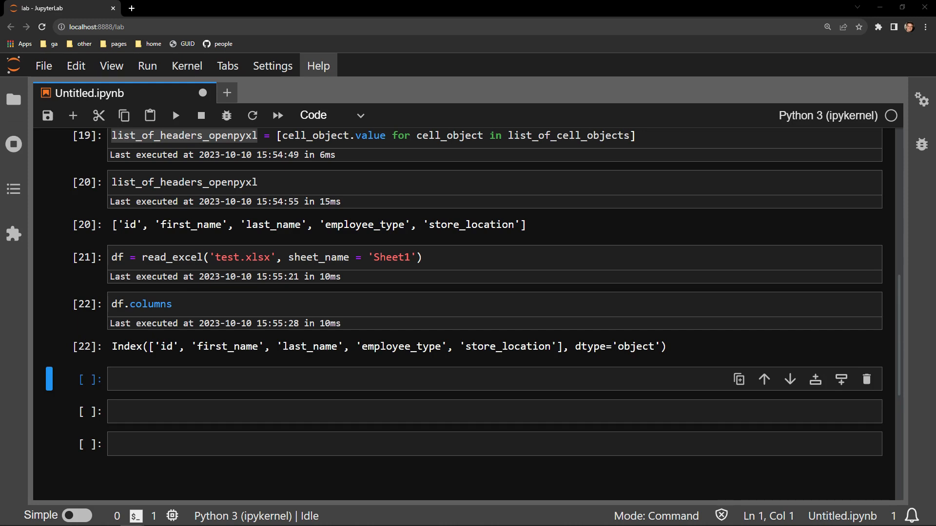
pyautogui.write('list_of_headers_pandas = df.columns.to_list()')
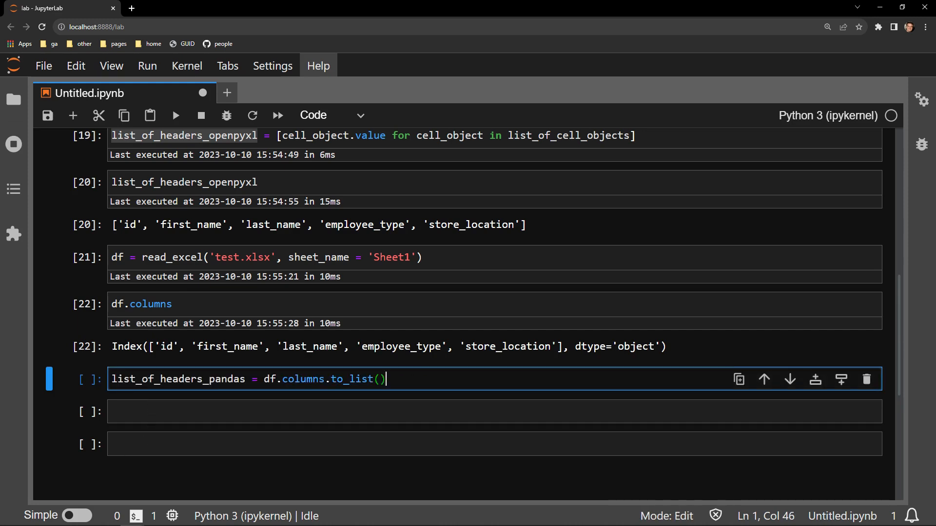
pyautogui.press('shift+enter')
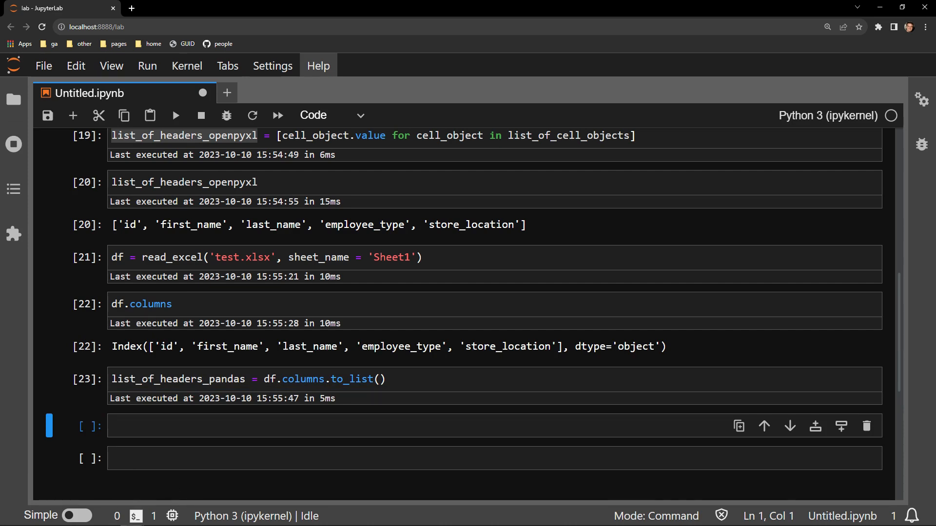
pyautogui.write('list_of_headers_pandas')
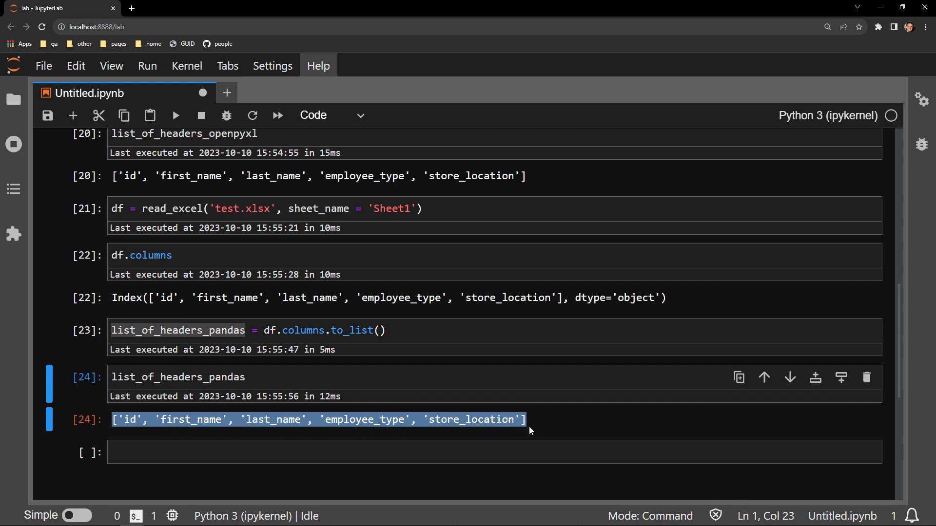
pyautogui.moveTo(114, 181)
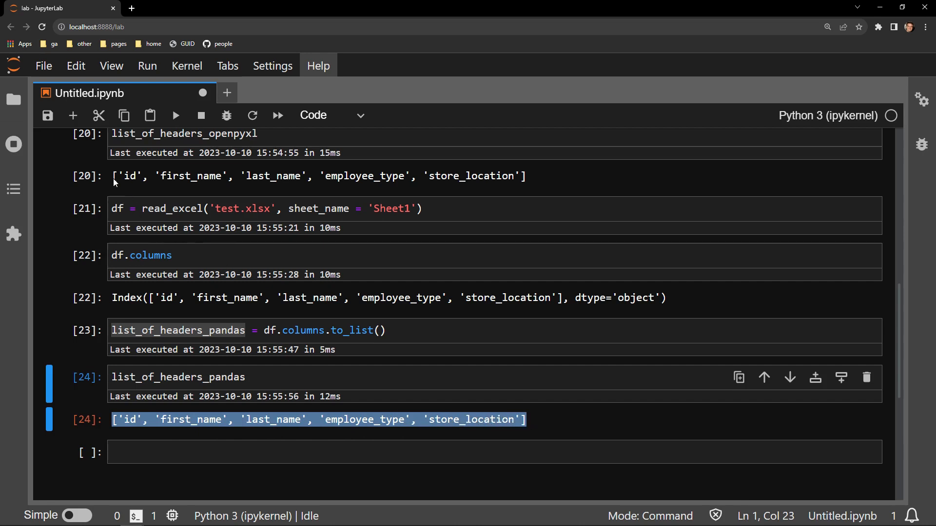